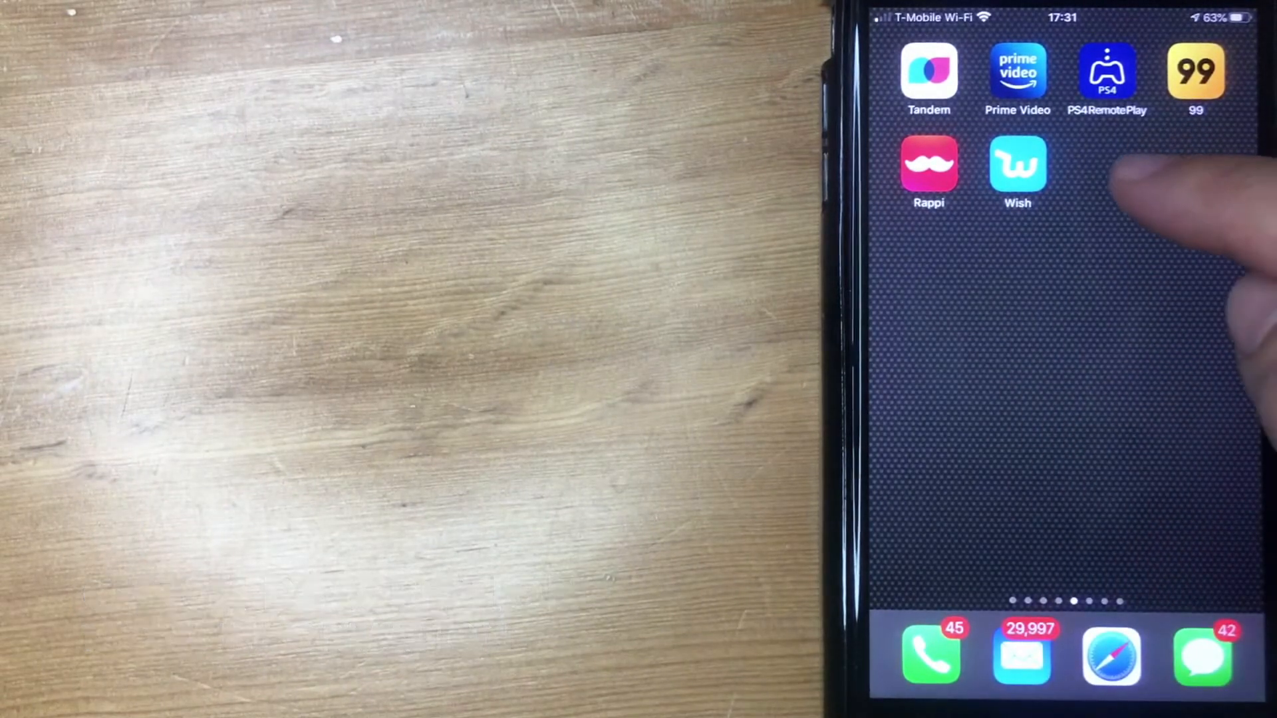
# Launch Settings from the Siri Suggestions shown in Spotlight Search
pyautogui.scroll(-3)
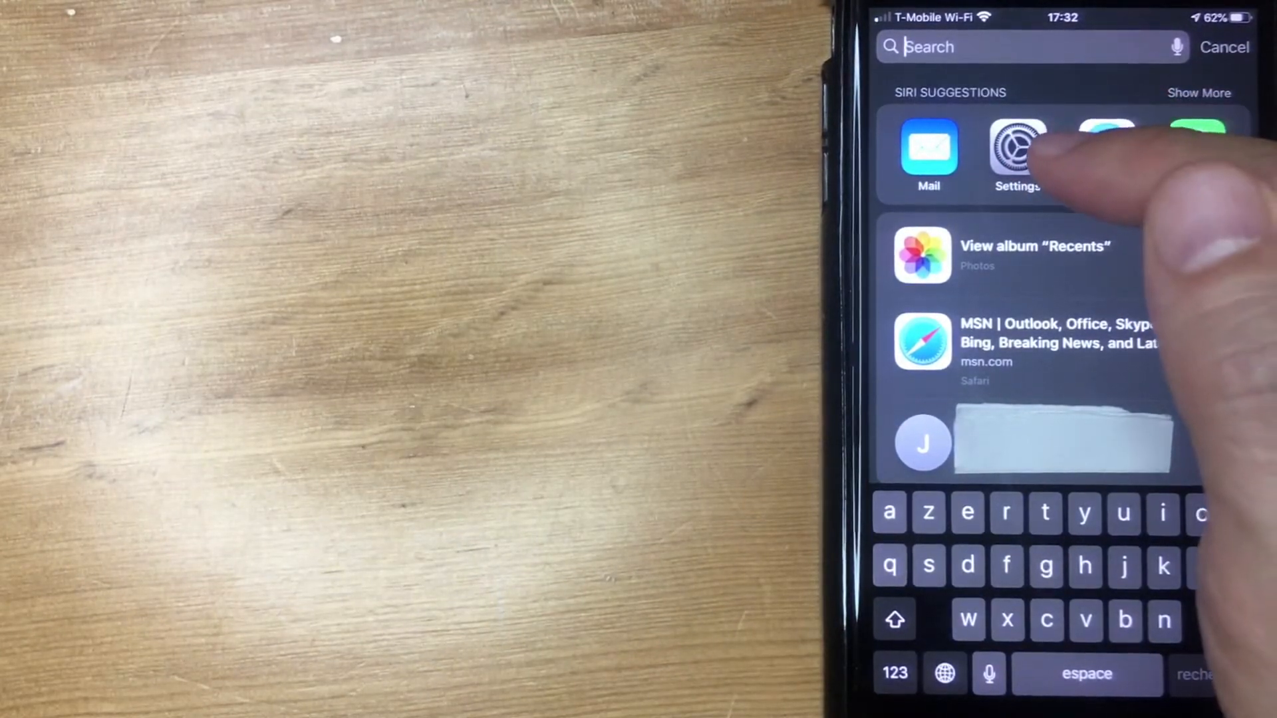
pyautogui.click(1016, 150)
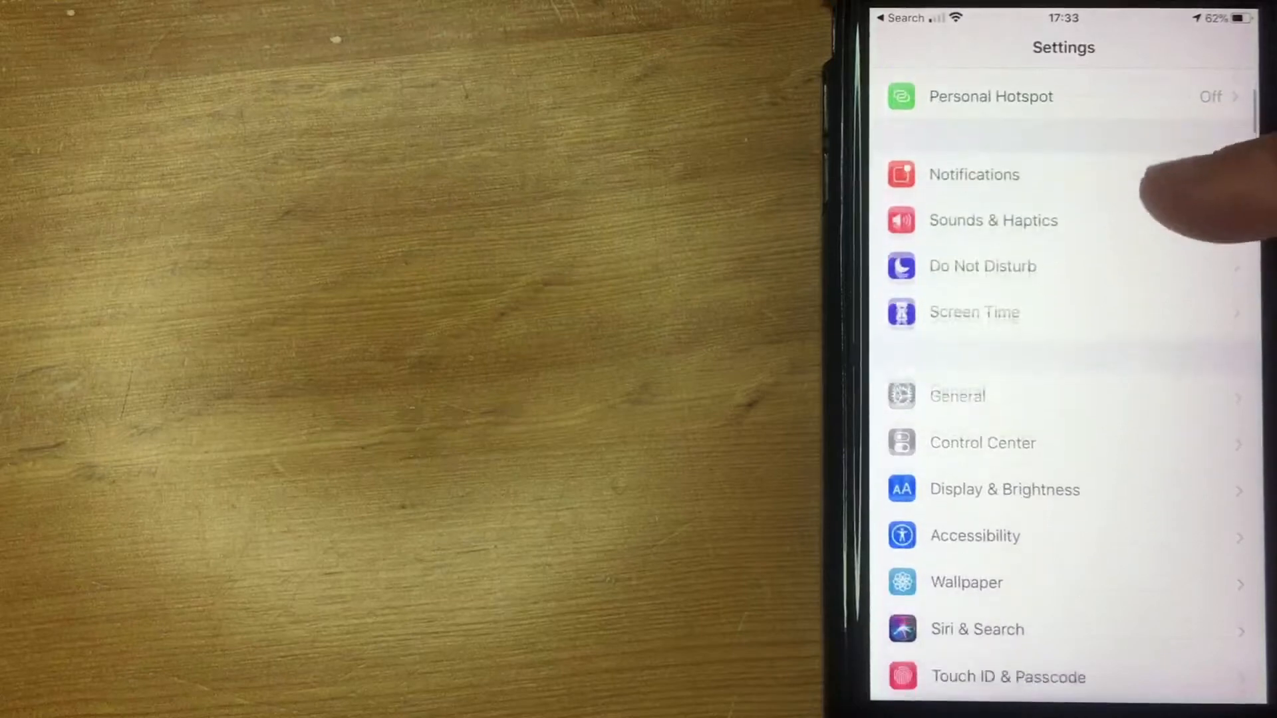
# Scroll the Settings list down to the General, Battery and Privacy entries
pyautogui.scroll(-3)
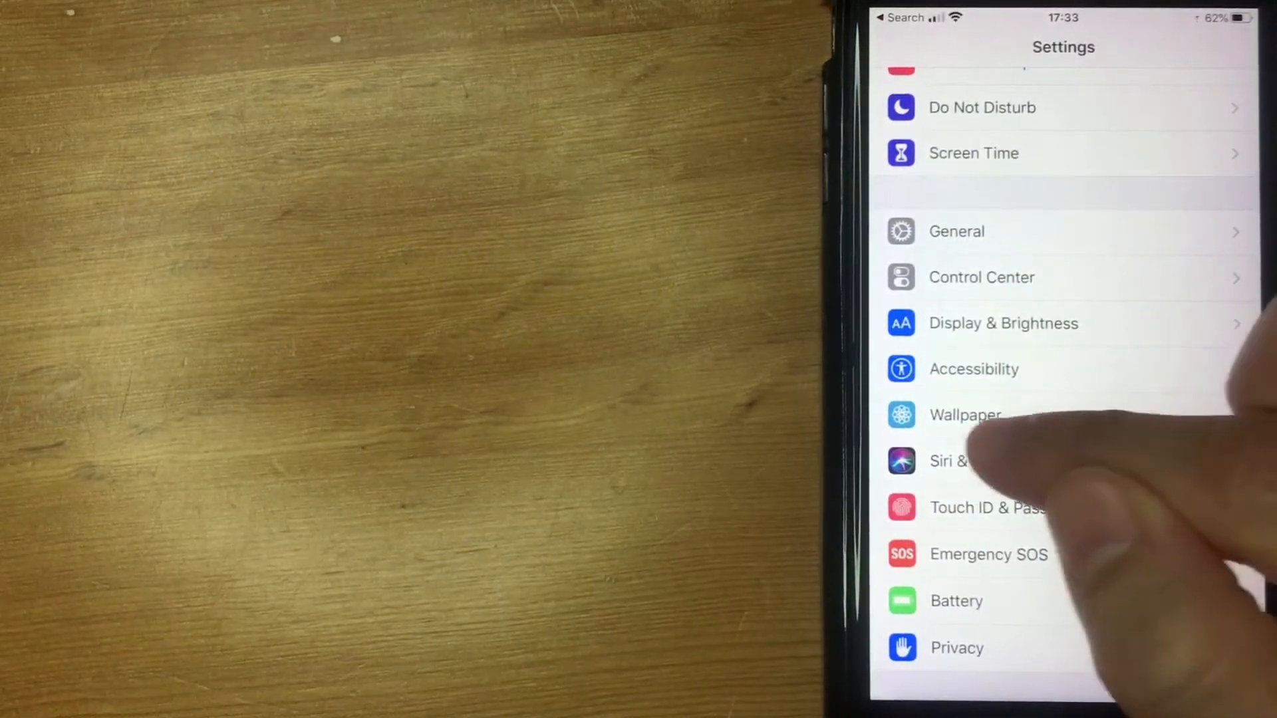
# Go to Siri & Search and reach its Siri Suggestions section
pyautogui.click(950, 462)
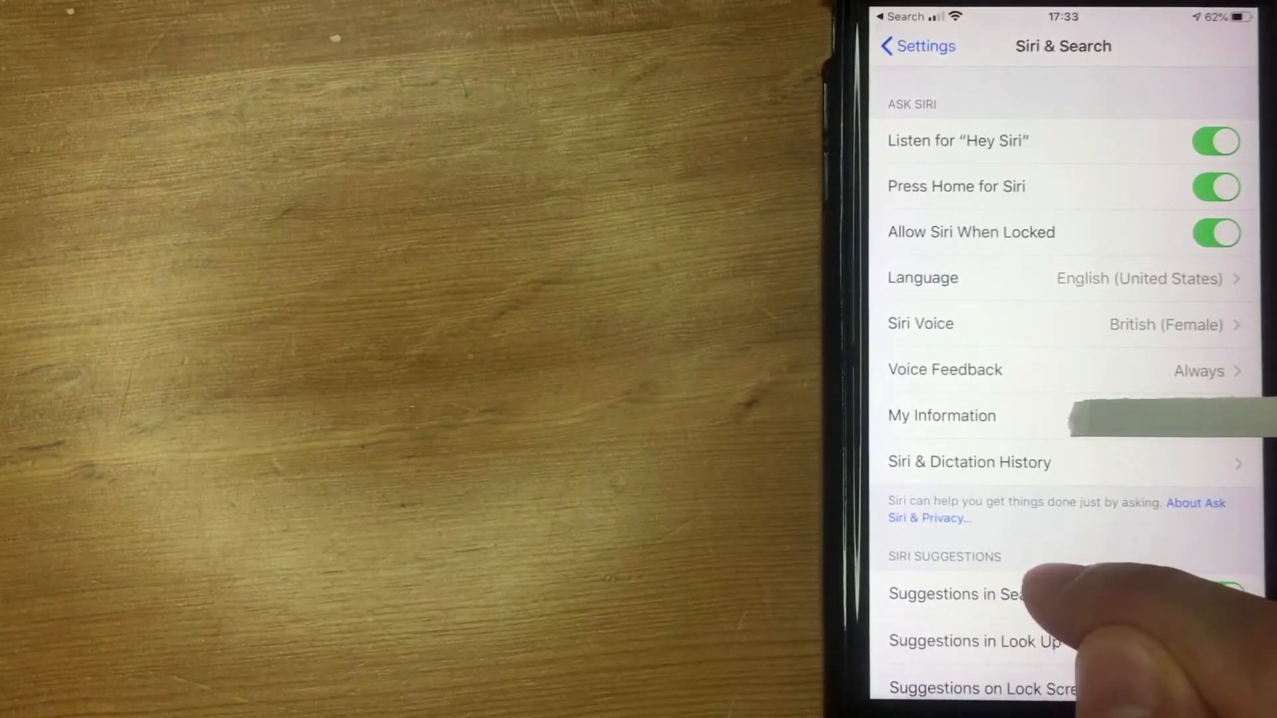
pyautogui.scroll(-3)
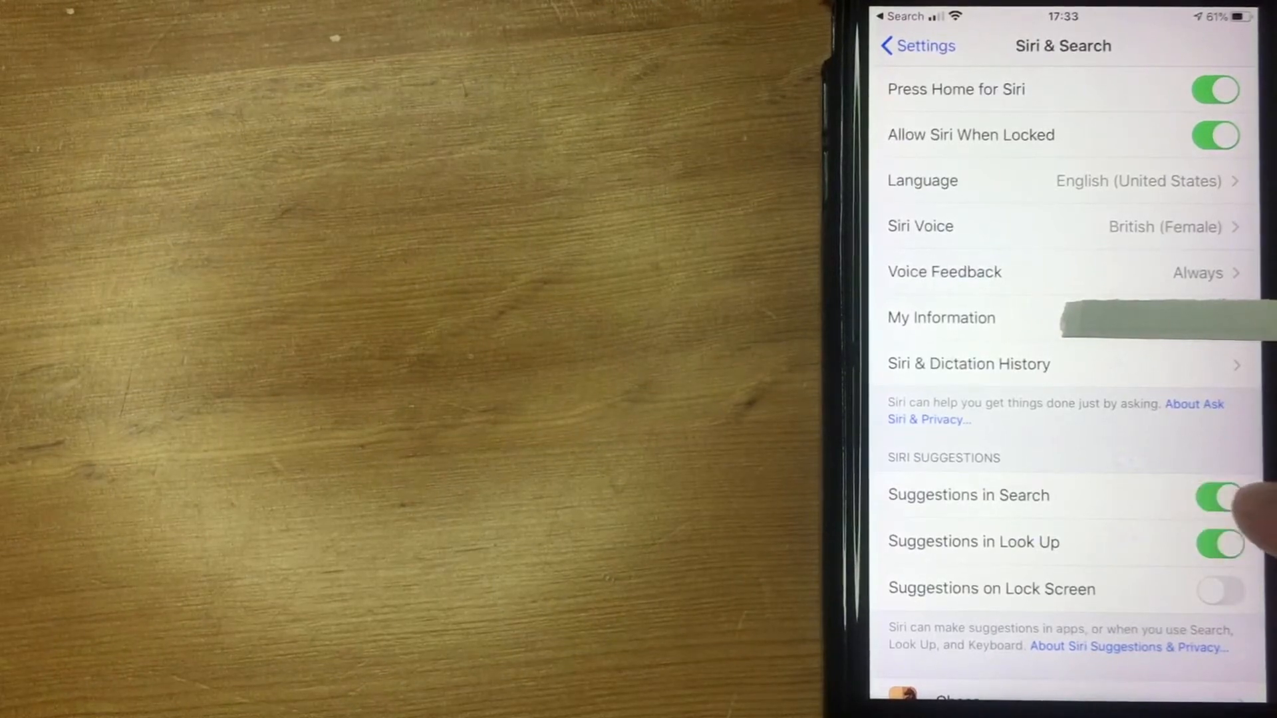
# Switch off Suggestions in Search, leaving Suggestions in Look Up on
pyautogui.click(1220, 495)
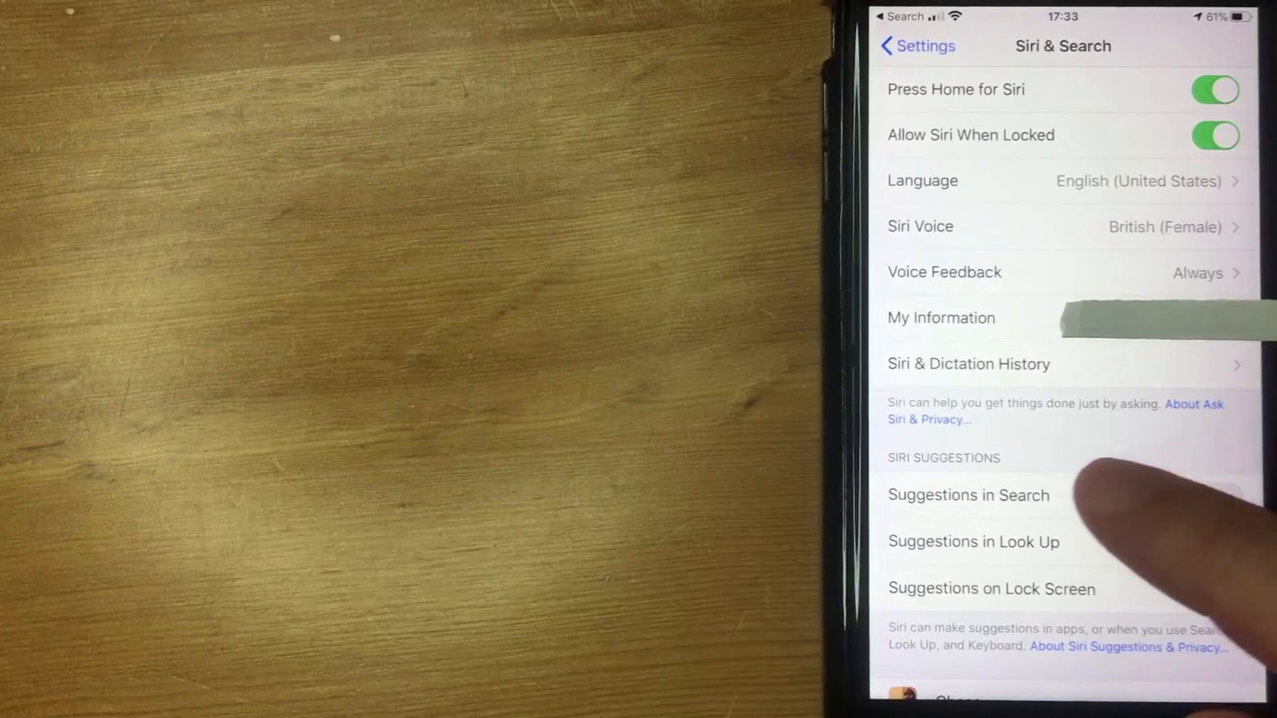
pyautogui.click(1213, 499)
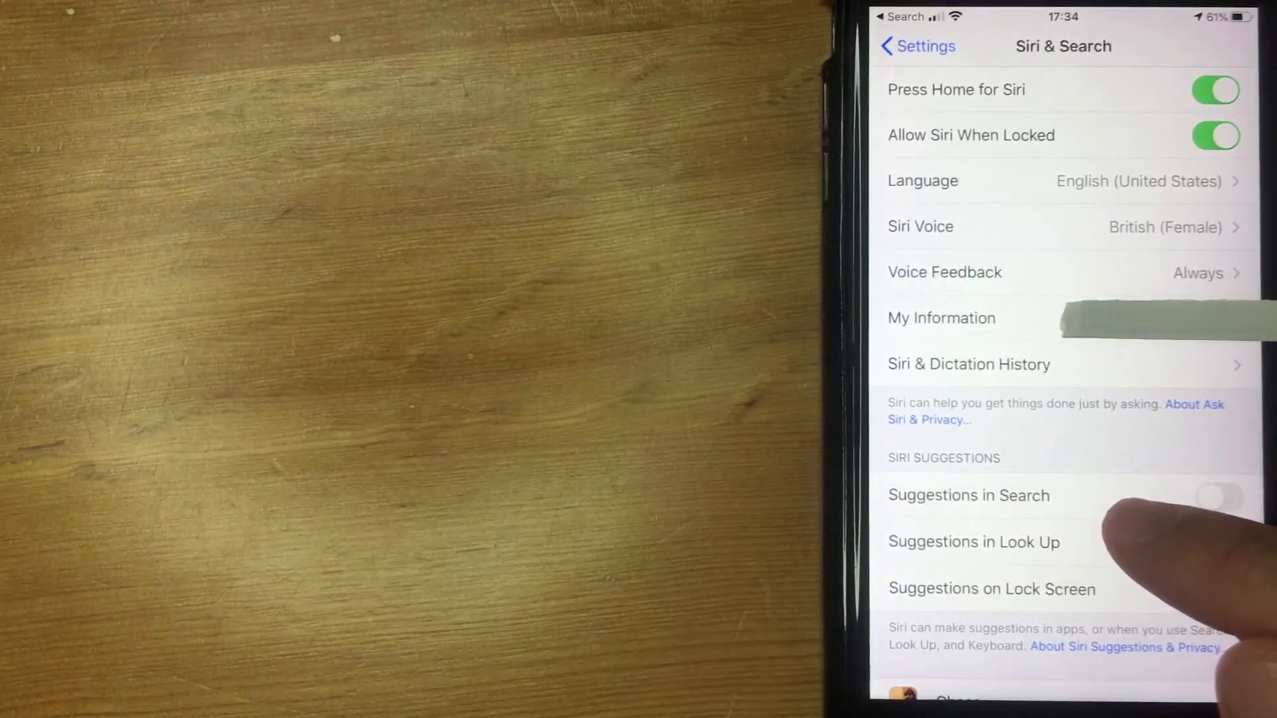
pyautogui.click(1220, 541)
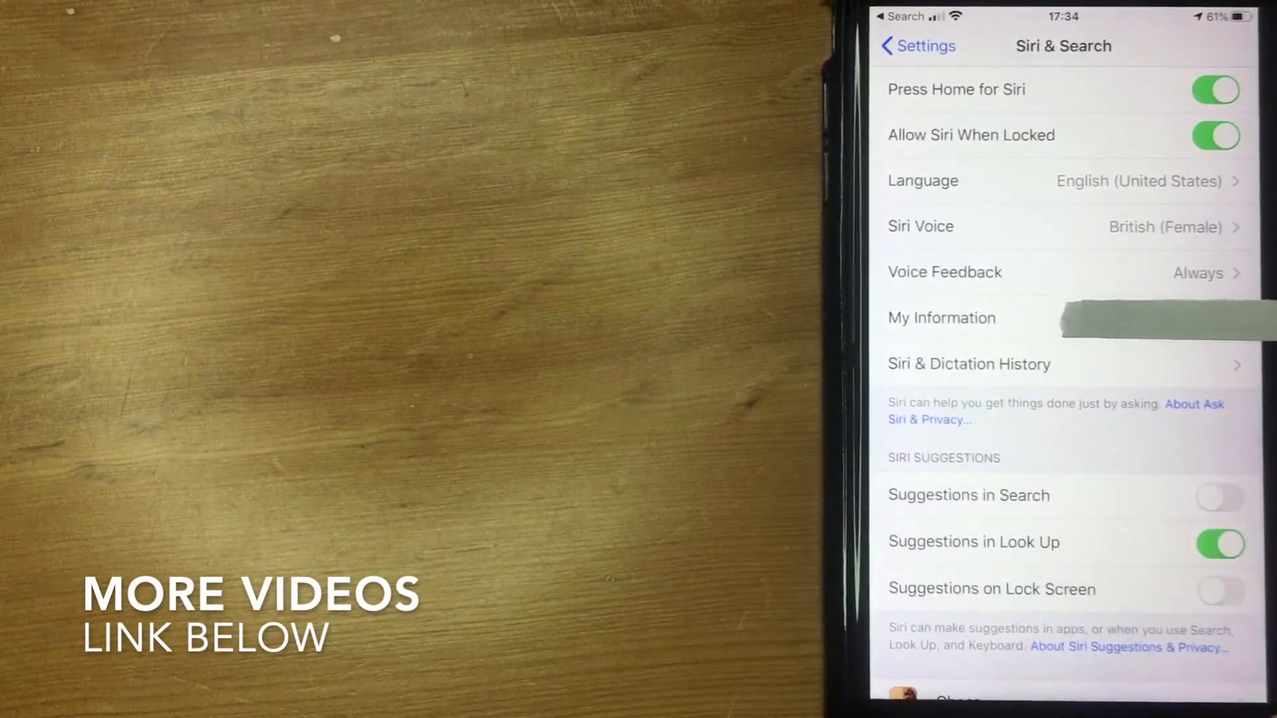